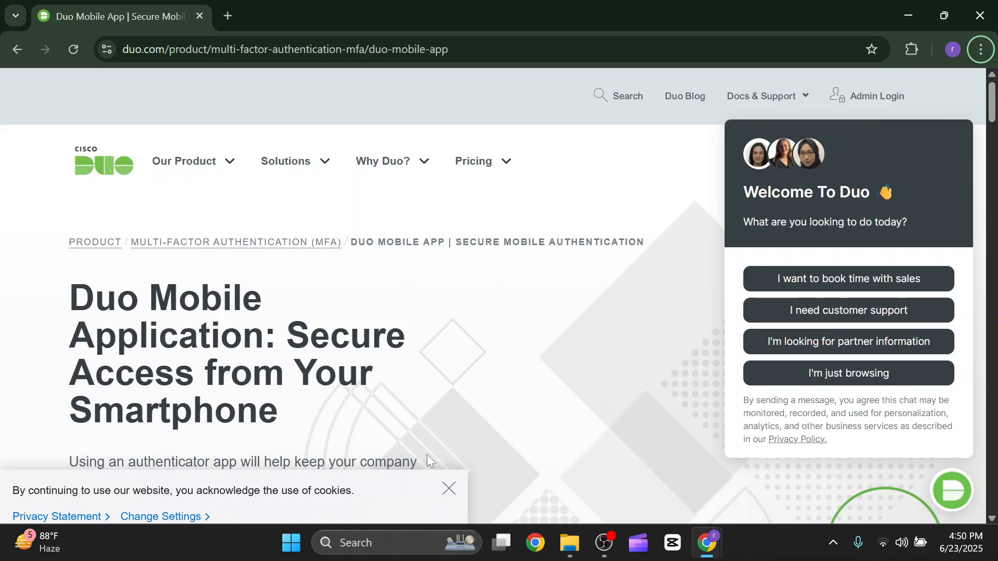
mouse_move(424, 450)
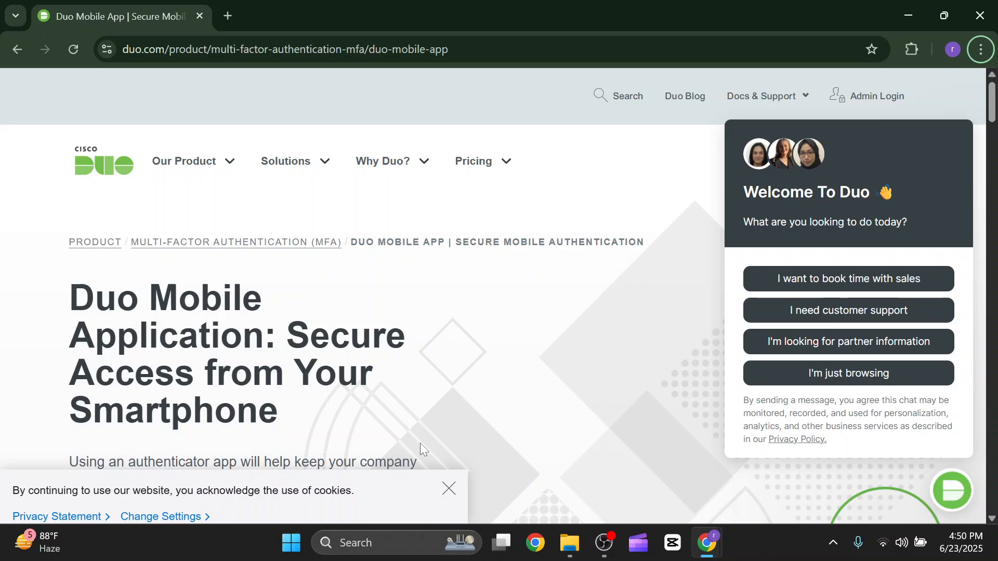
scroll("down", 3)
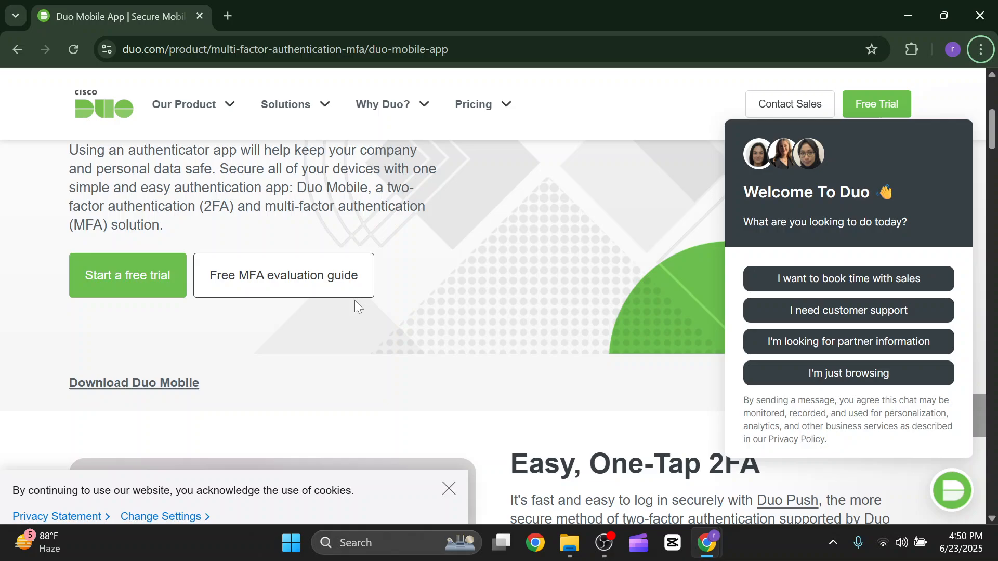
scroll("down", 3)
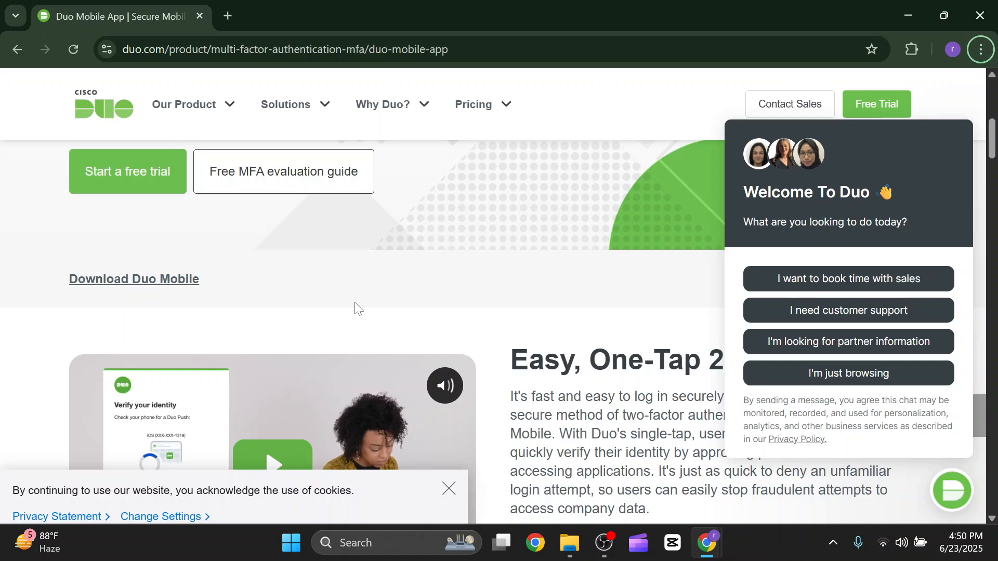
scroll("down", 3)
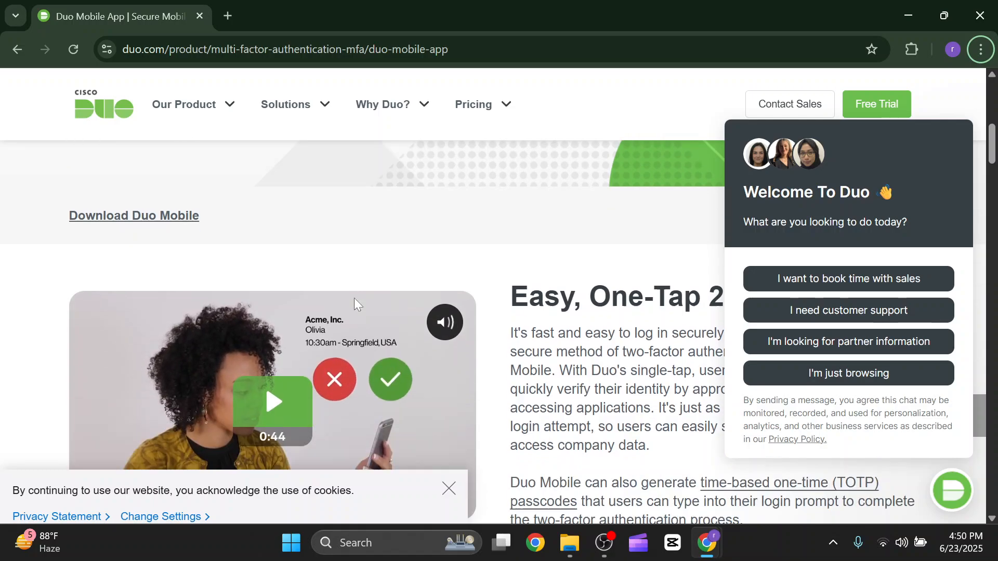
scroll("down", 3)
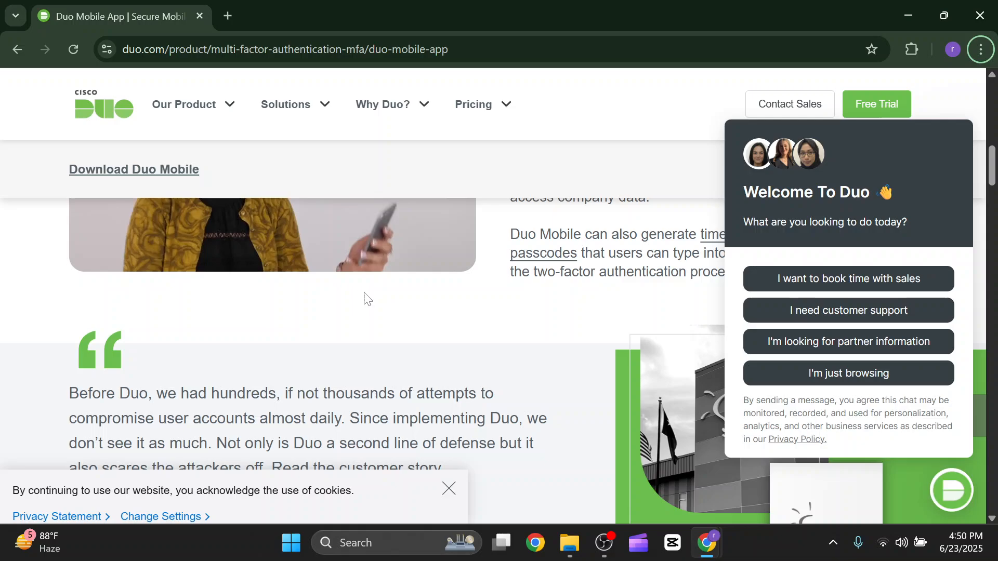
scroll("down", 3)
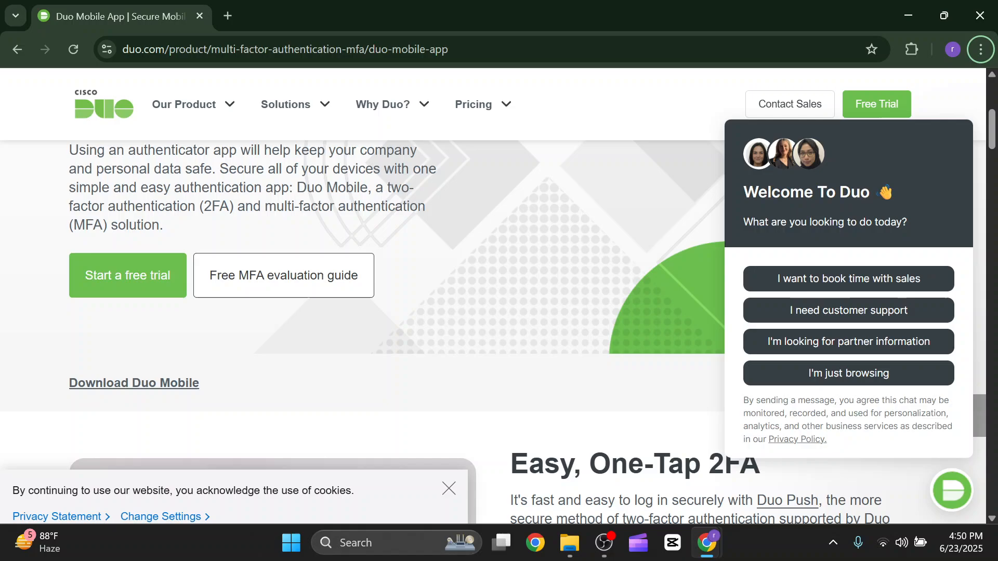
scroll("down", 3)
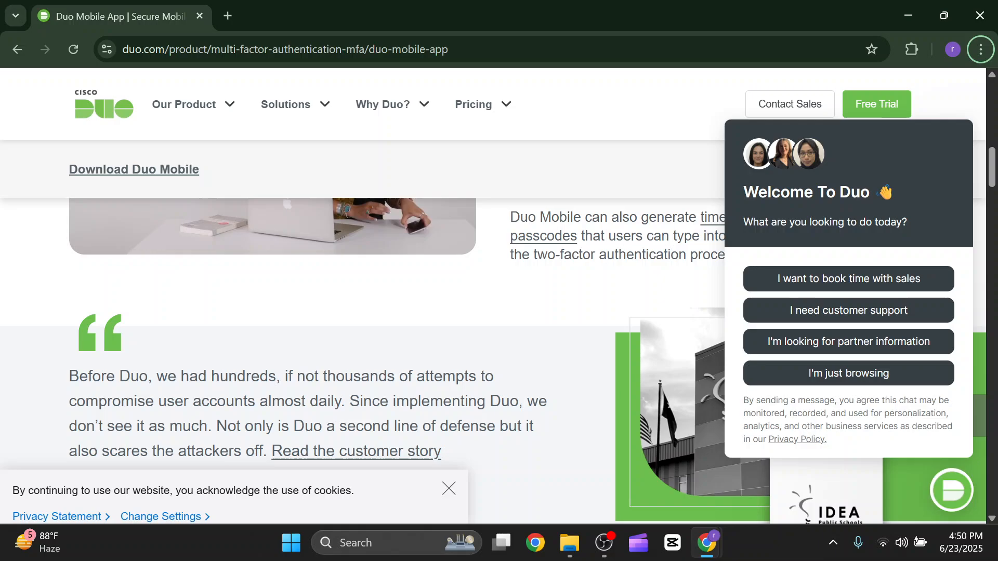
scroll("down", 3)
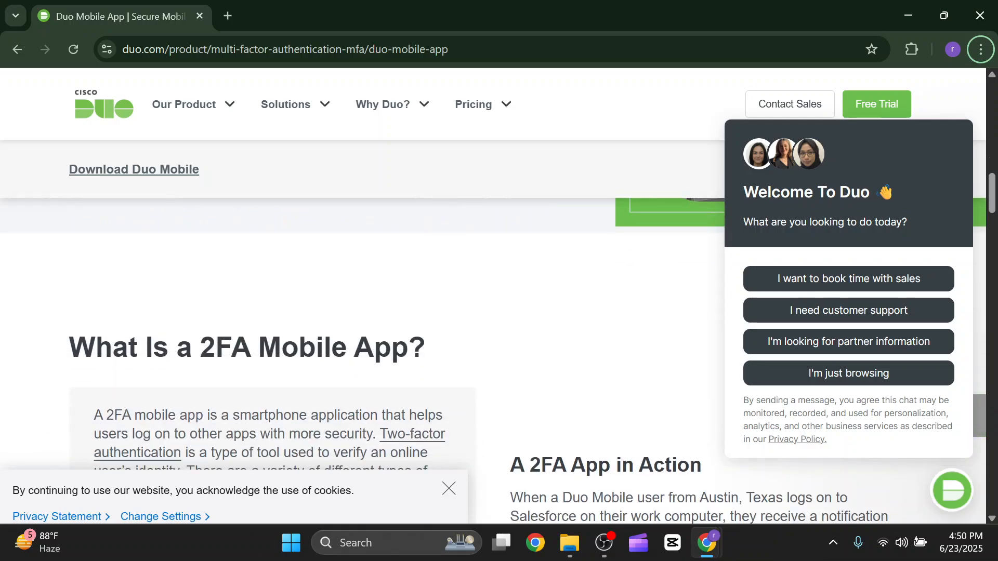
scroll("down", 3)
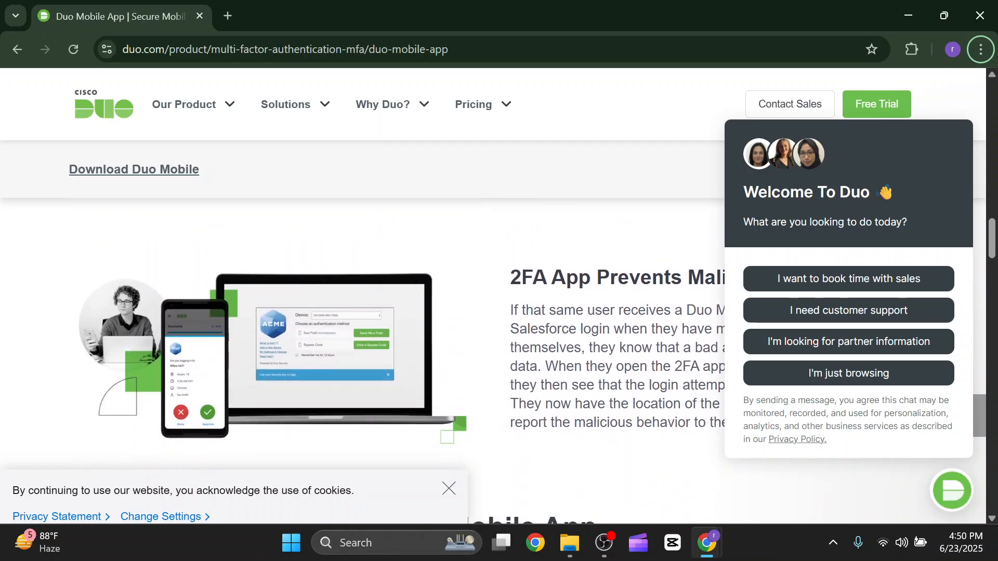
scroll("down", 3)
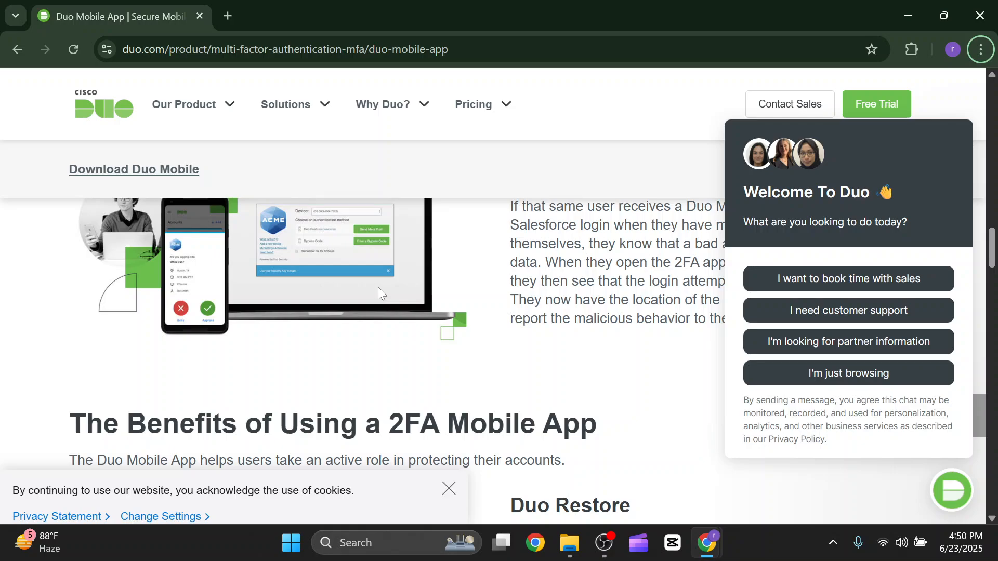
scroll("down", 3)
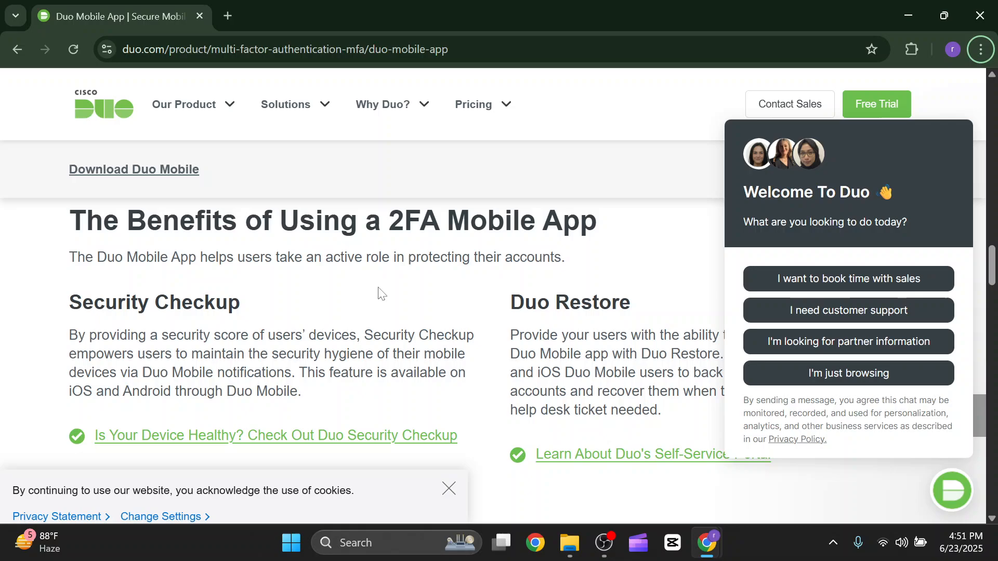
scroll("down", 3)
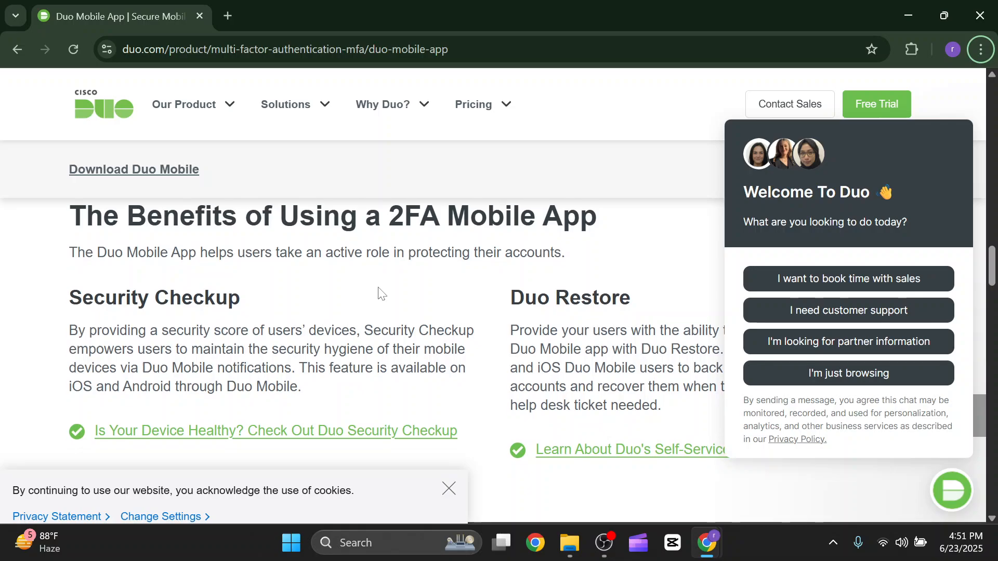
scroll("down", 3)
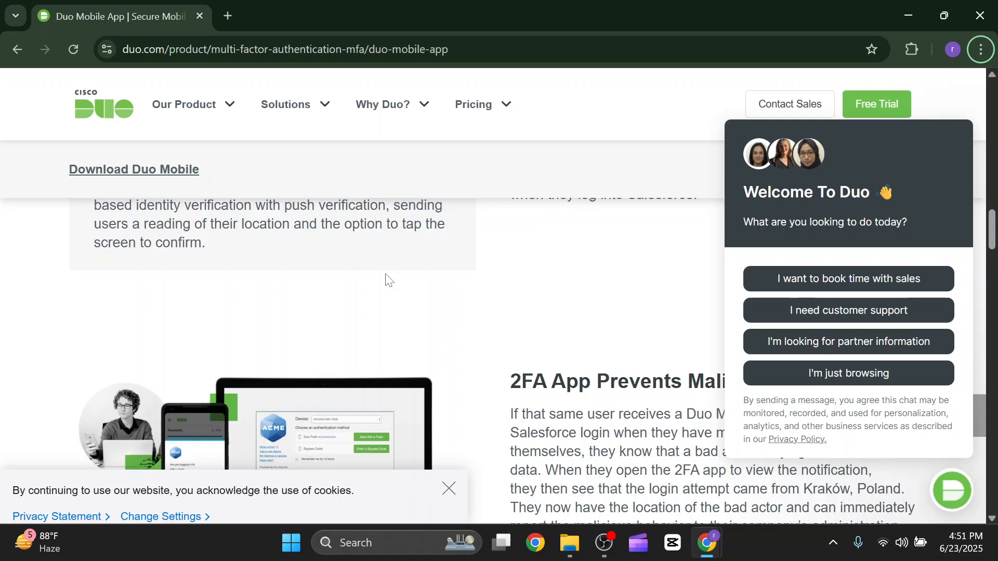
scroll("down", 3)
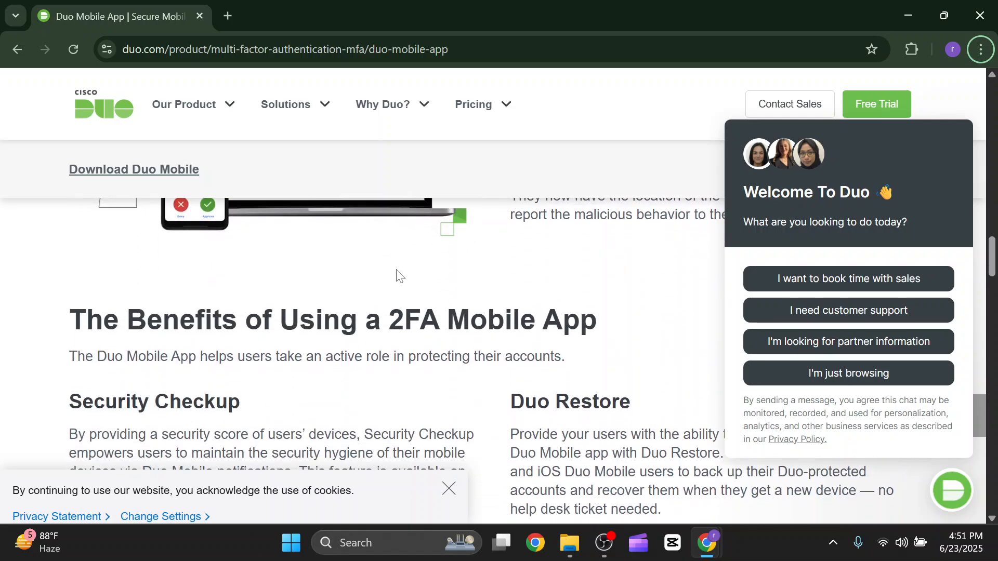
scroll("down", 3)
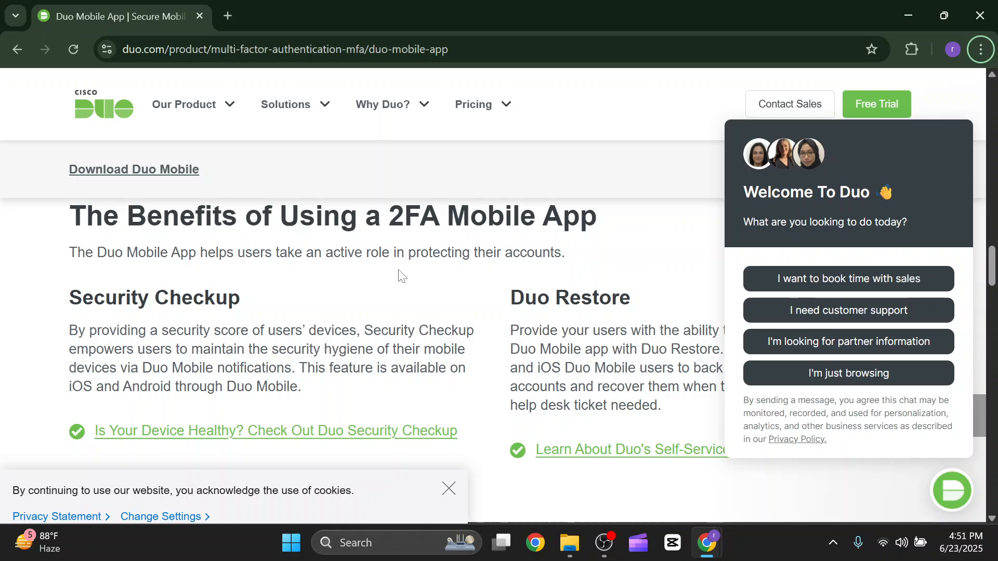
scroll("down", 3)
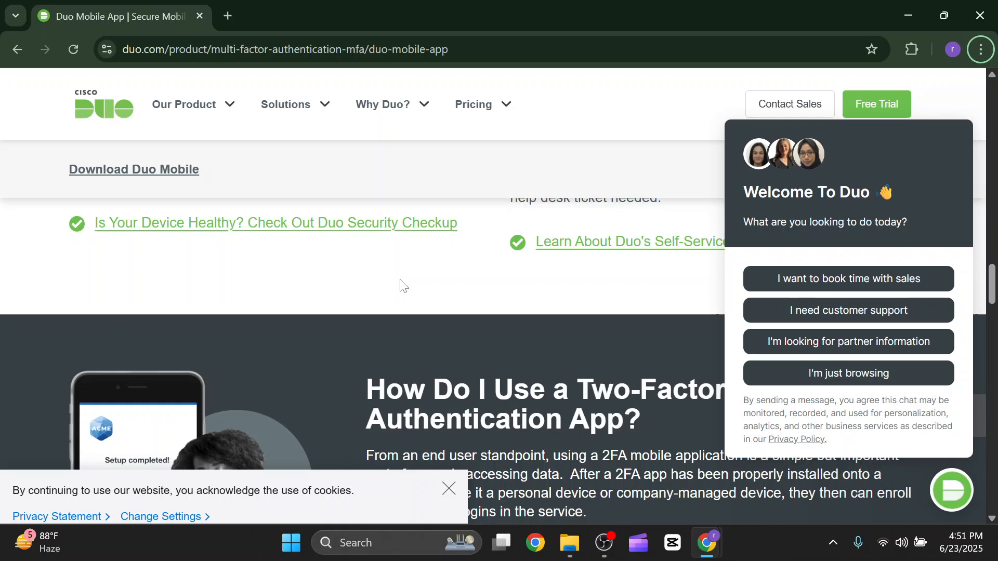
scroll("down", 3)
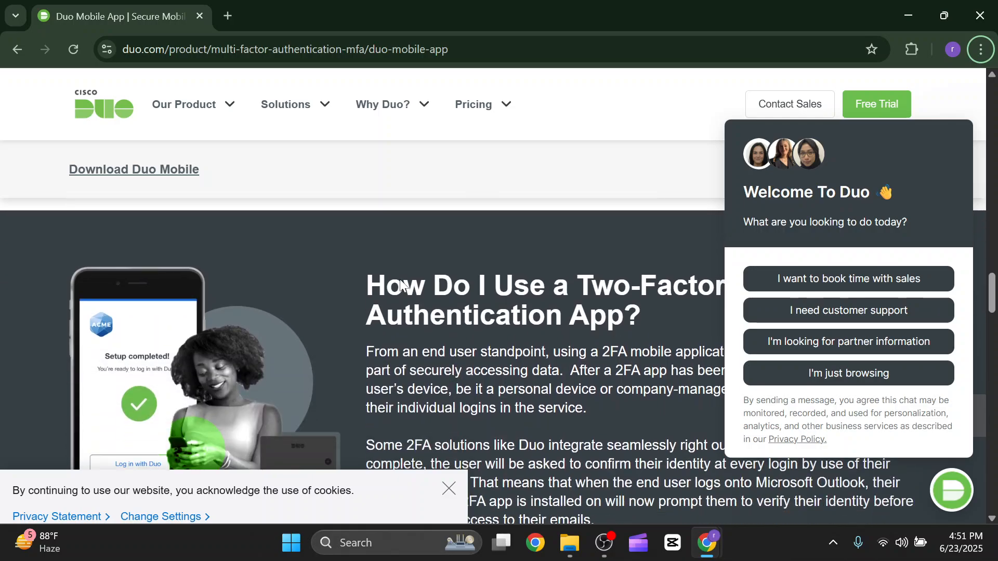
scroll("down", 3)
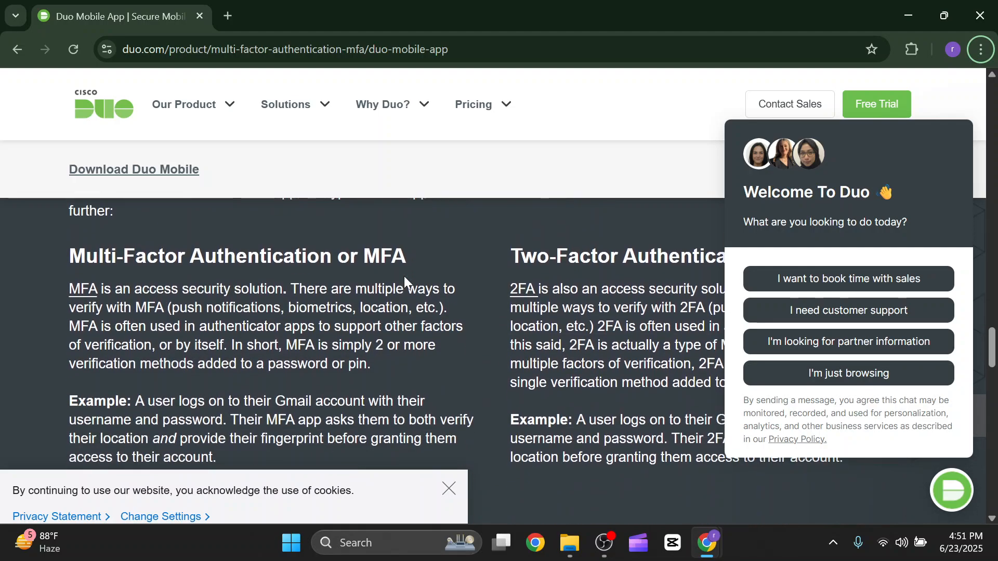
scroll("down", 3)
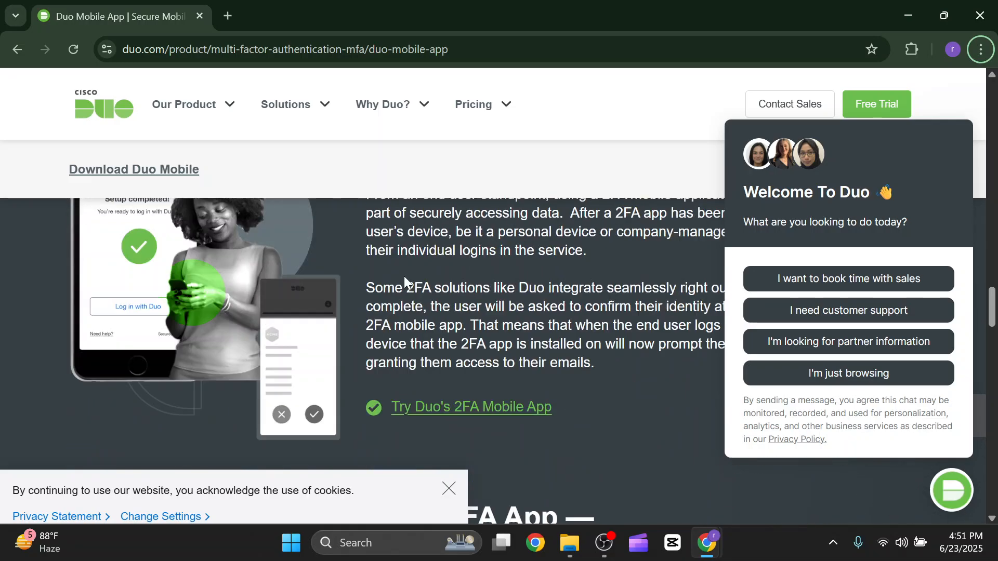